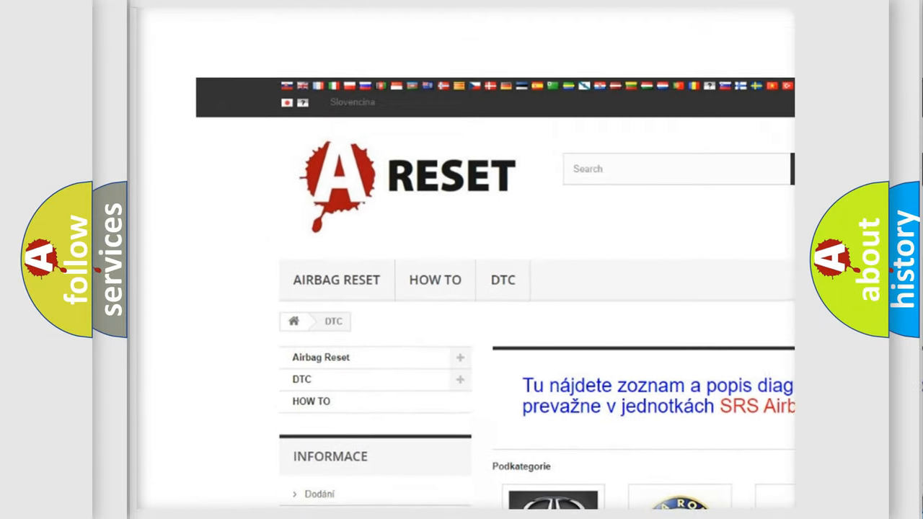
scroll("down", 3)
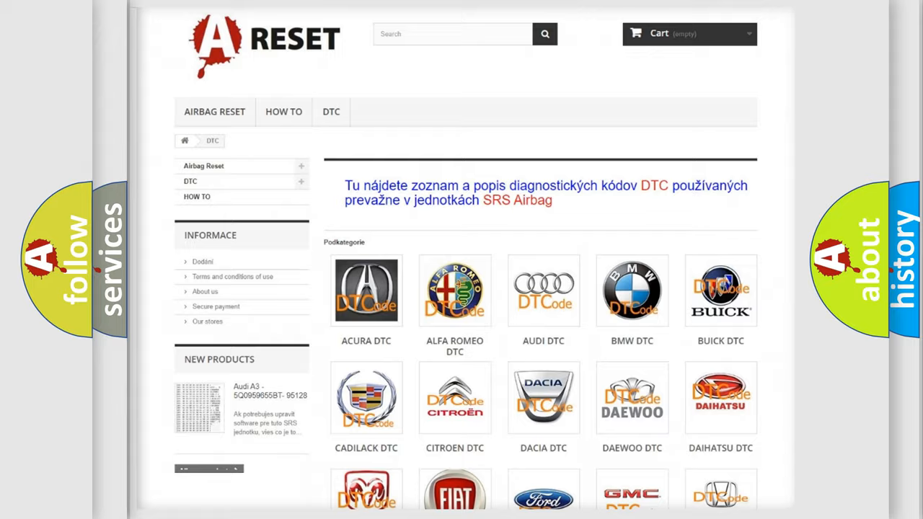
scroll("down", 3)
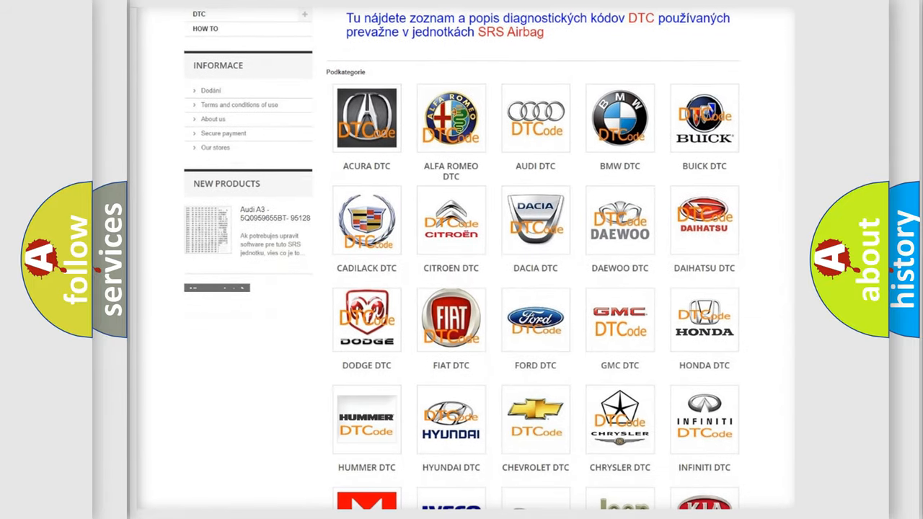
mouse_move(451, 319)
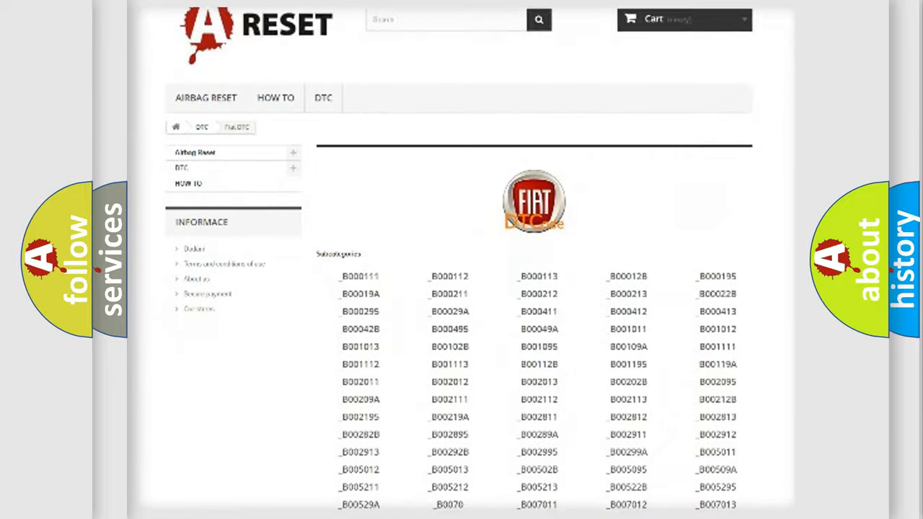
scroll("down", 3)
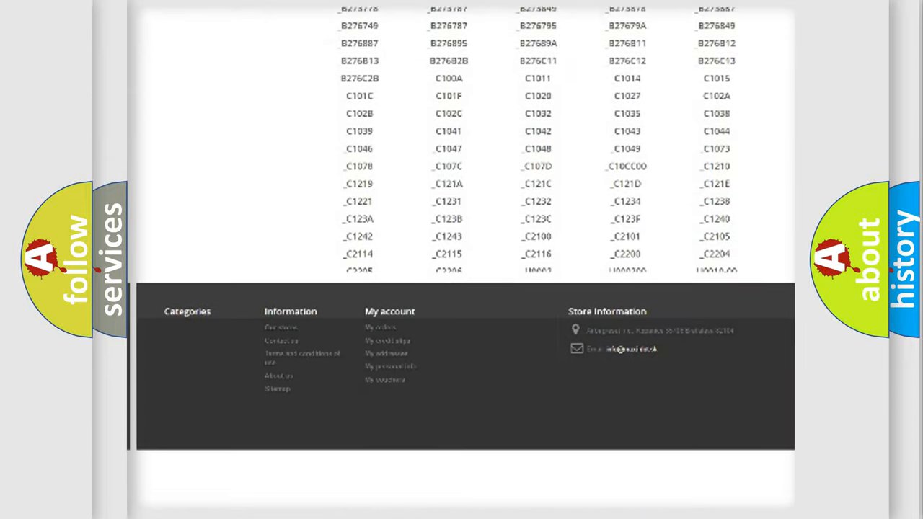